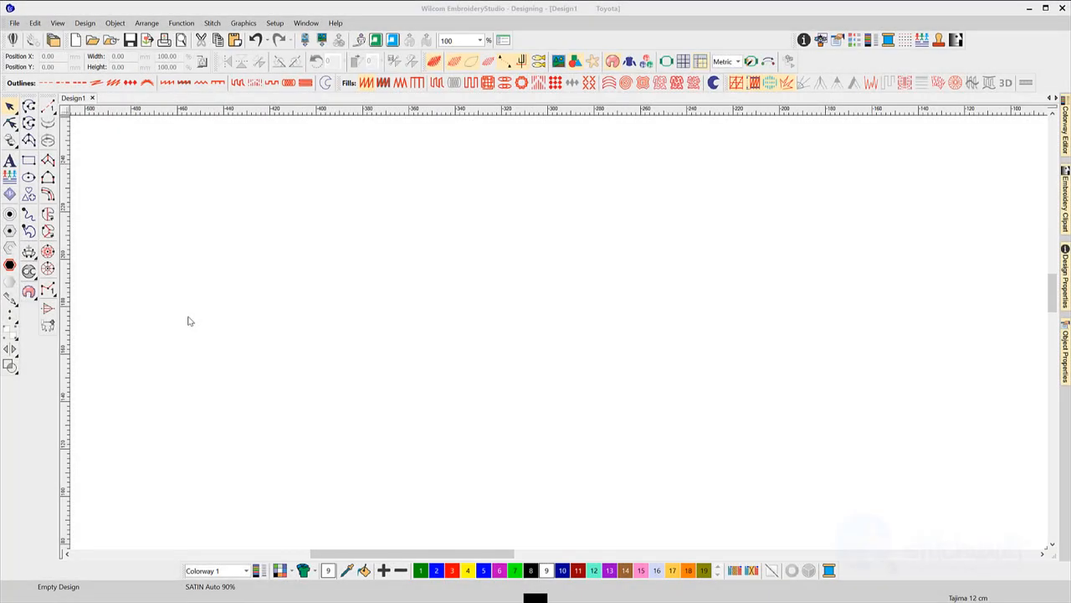
Begin a Lettering object, enter the text TEST and pick the Advent font
left_click(412, 303)
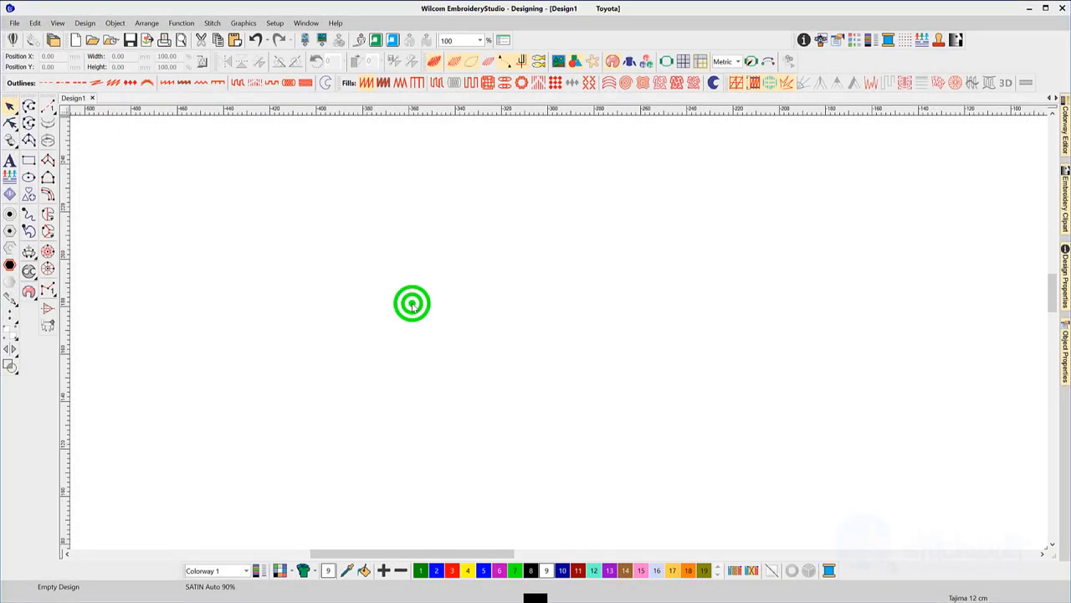
left_click(10, 160)
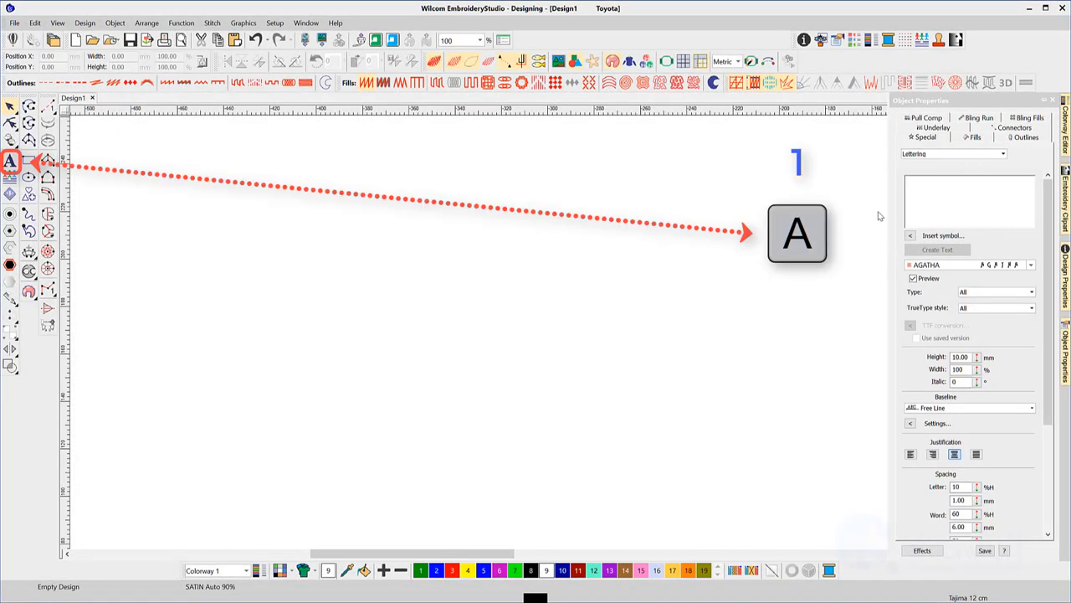
type("TEST")
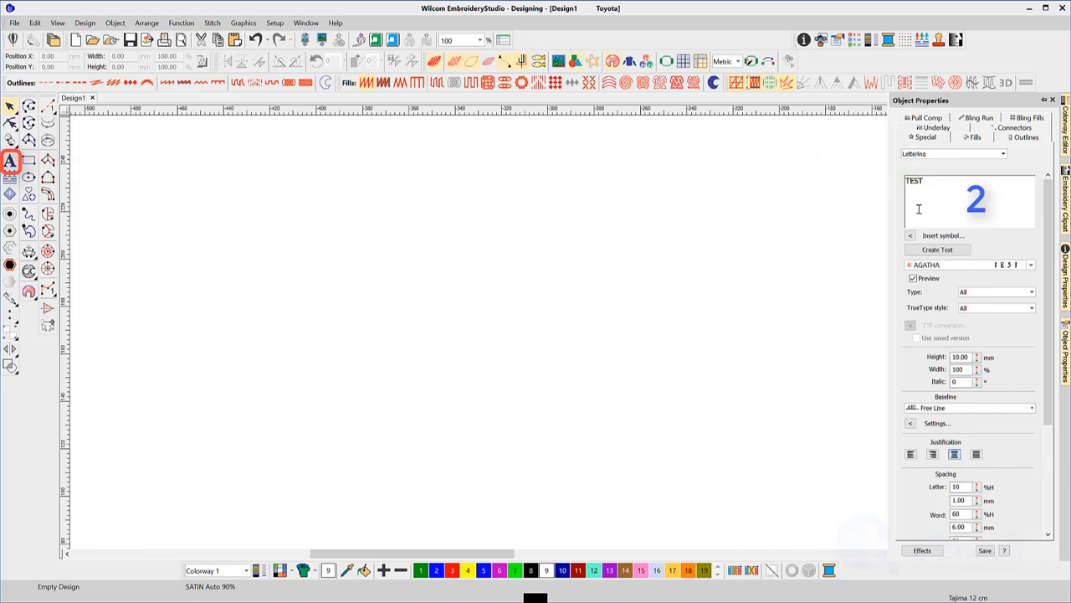
left_click(1031, 264)
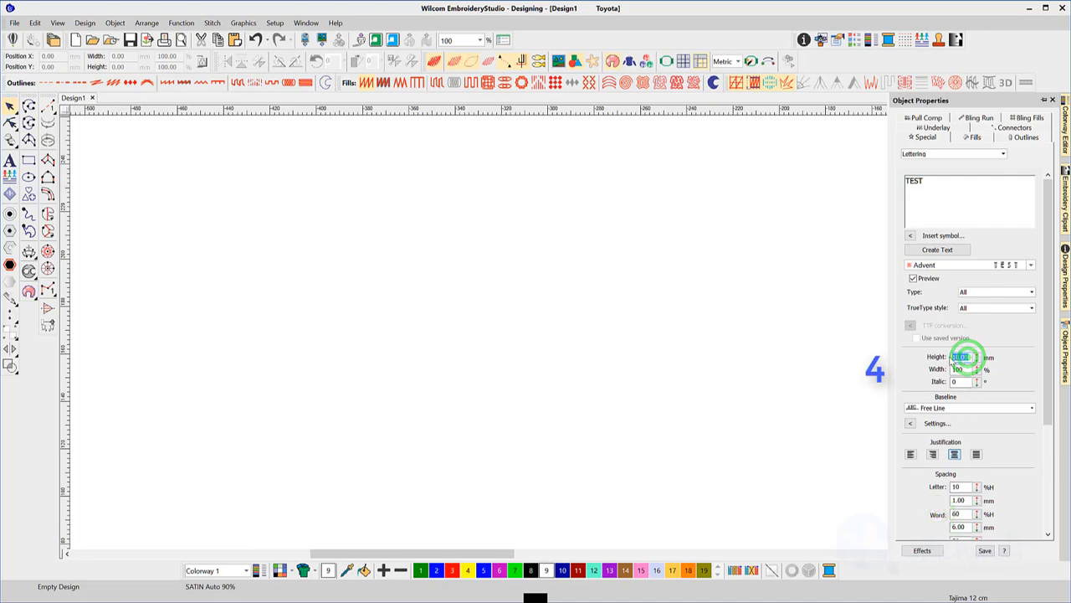
Enter the new lettering height and place the gold TEST text on the canvas
type("9")
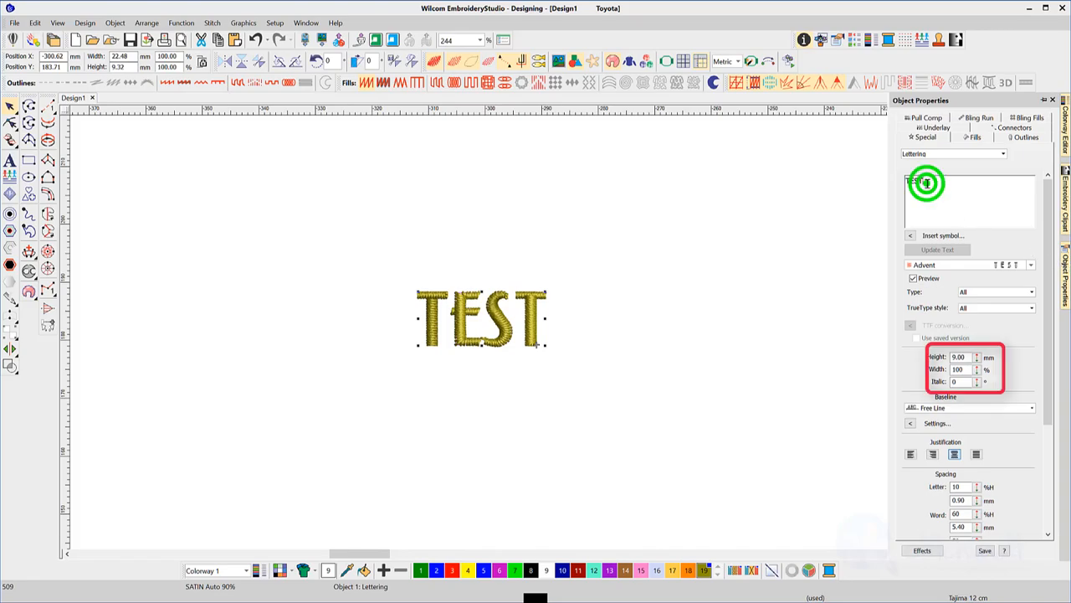
Extend the text to TEST LETTERING and update the stitched lettering on the baseline
type("L")
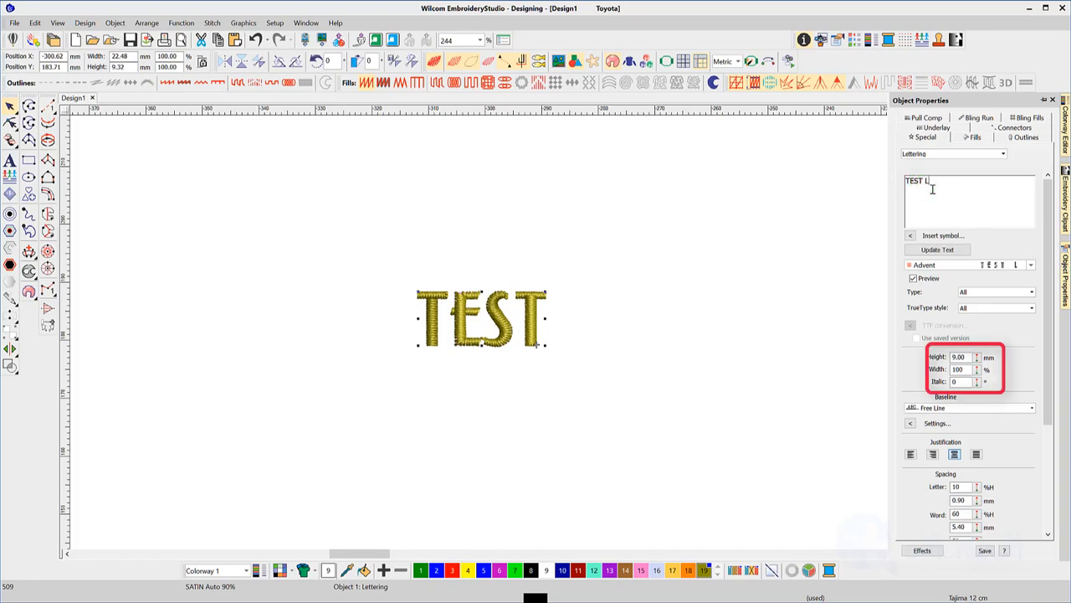
type("ETTERING")
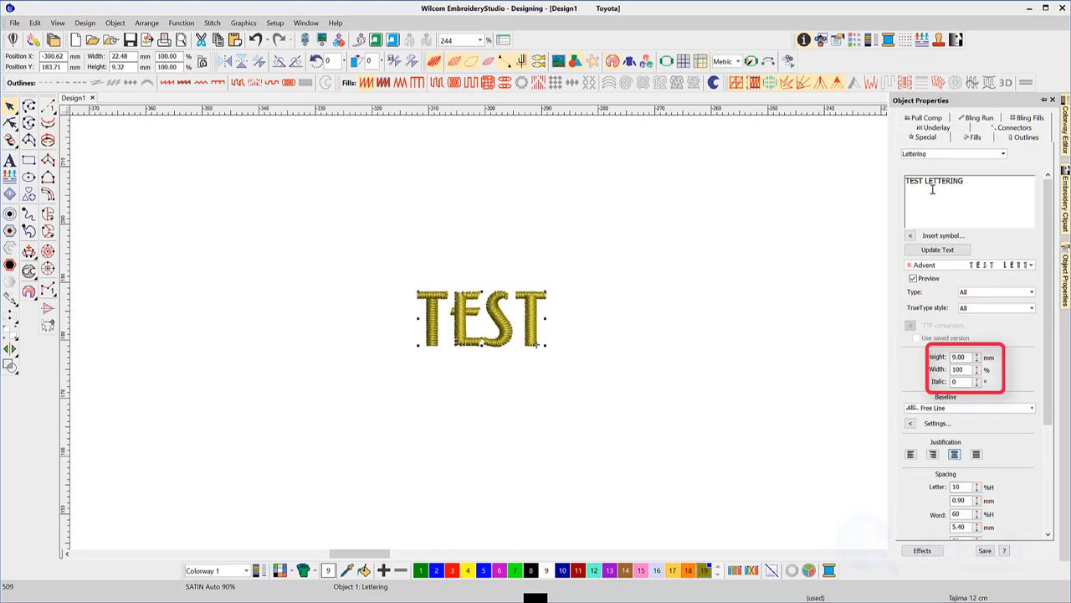
left_click(938, 249)
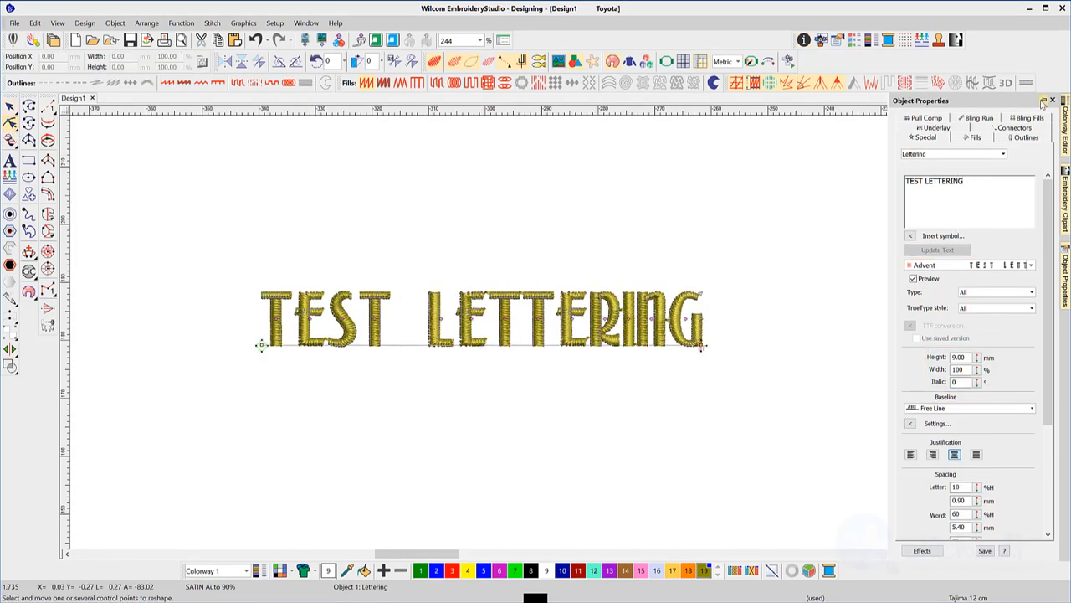
type("0")
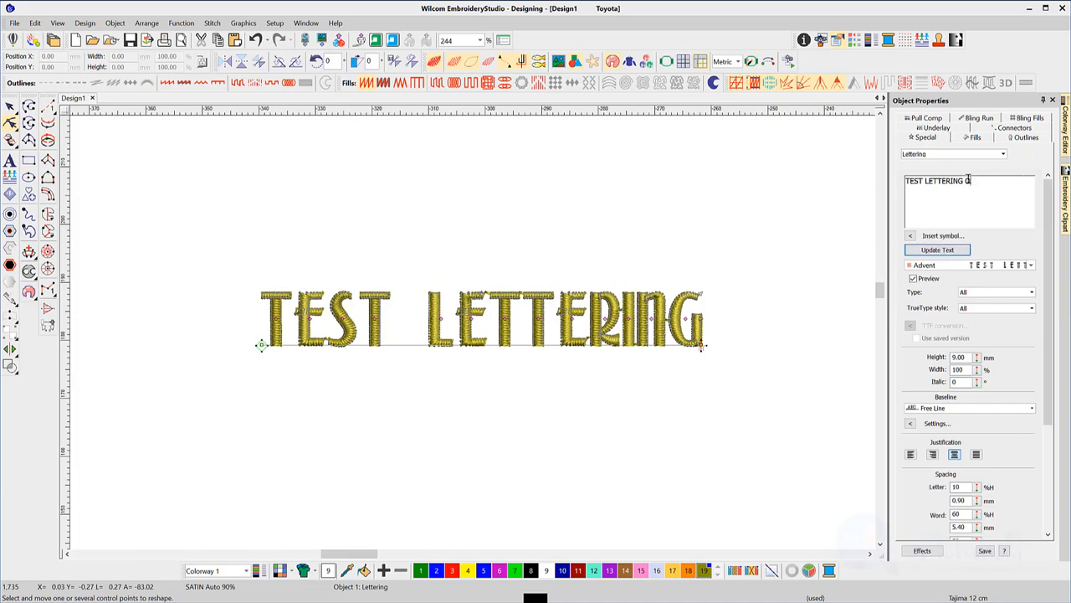